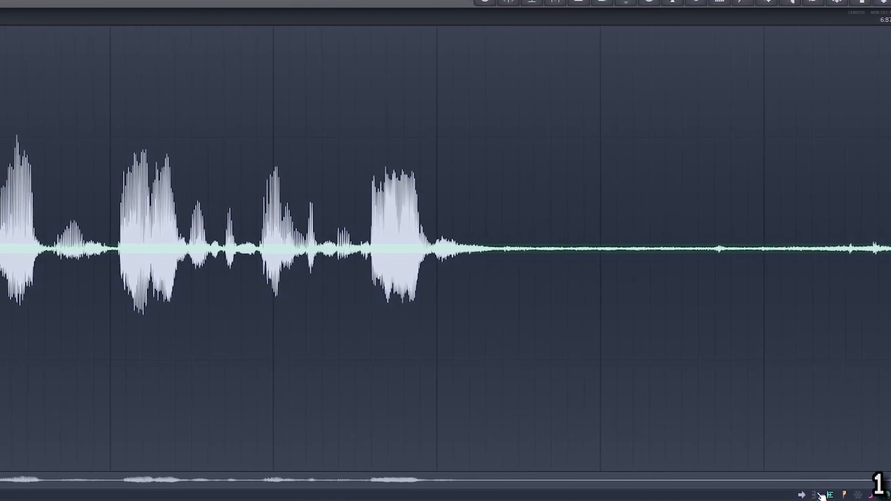
# Switch the Edison display from waveform to spectrogram for the recorded vocal
pyautogui.click(742, 50)
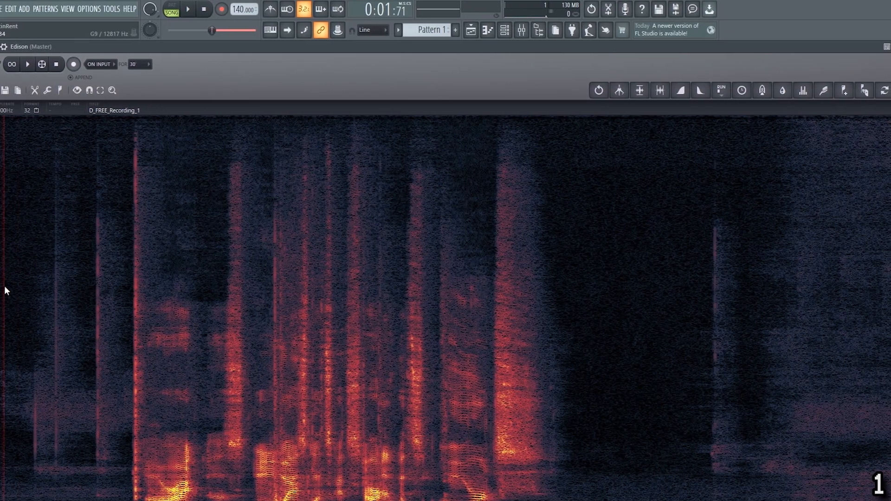
pyautogui.click(27, 65)
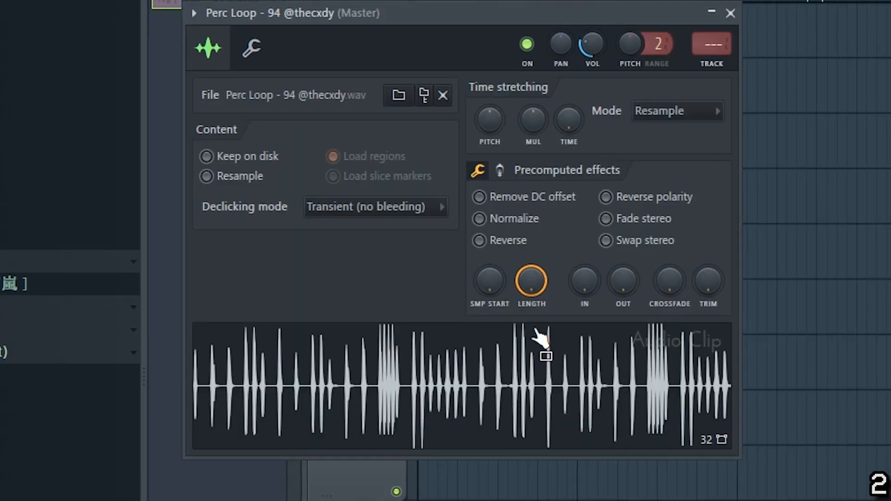
# Bring up the Perc Loop clip's channel settings with its sample properties and waveform
pyautogui.rightClick(540, 341)
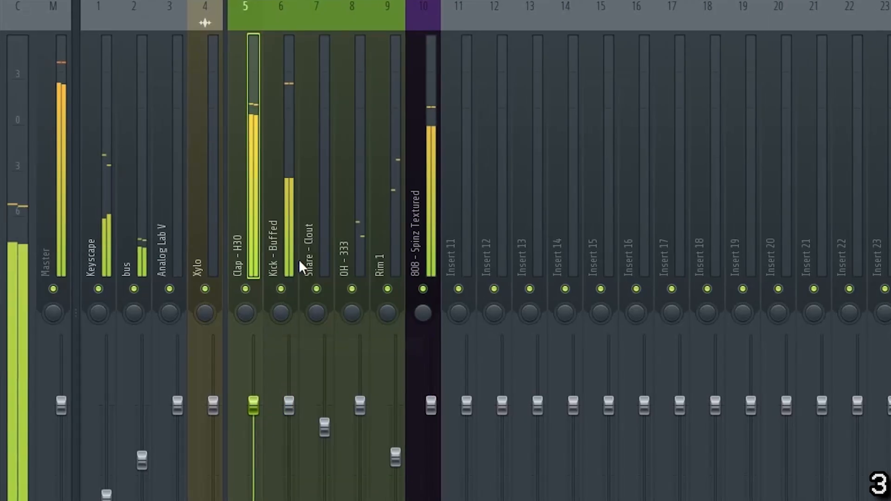
# Toggle a Group separator on the mixer track from its context menu
pyautogui.rightClick(300, 265)
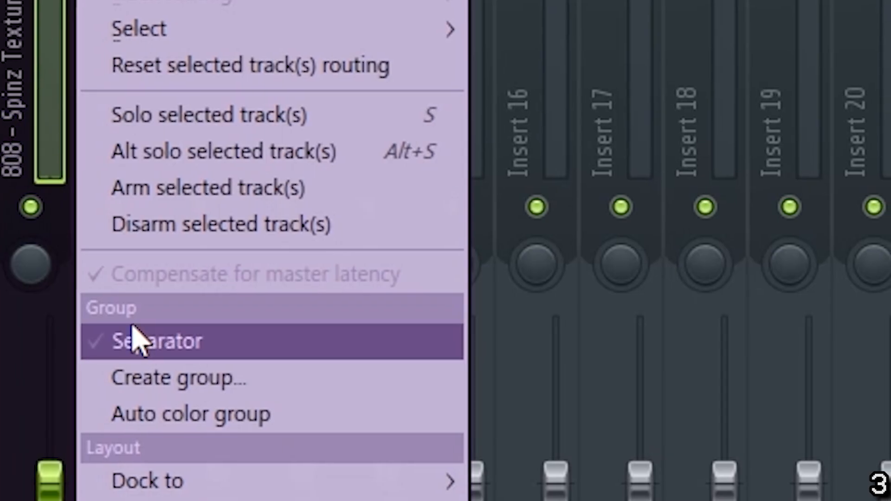
pyautogui.click(156, 340)
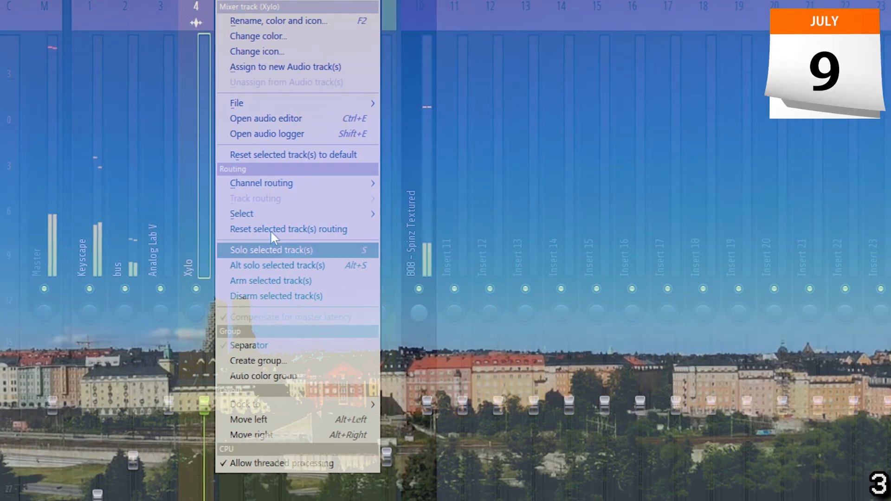
# Start renaming the Xylo mixer insert via Rename, color and icon
pyautogui.click(278, 20)
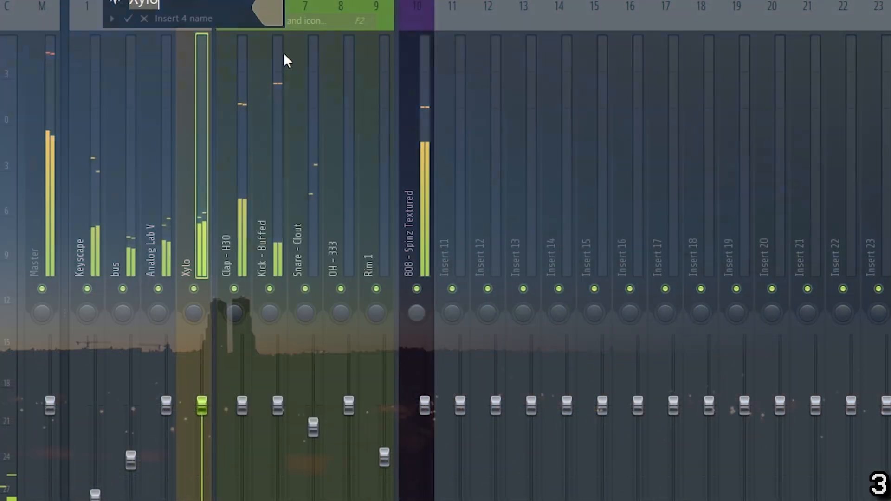
pyautogui.rightClick(231, 256)
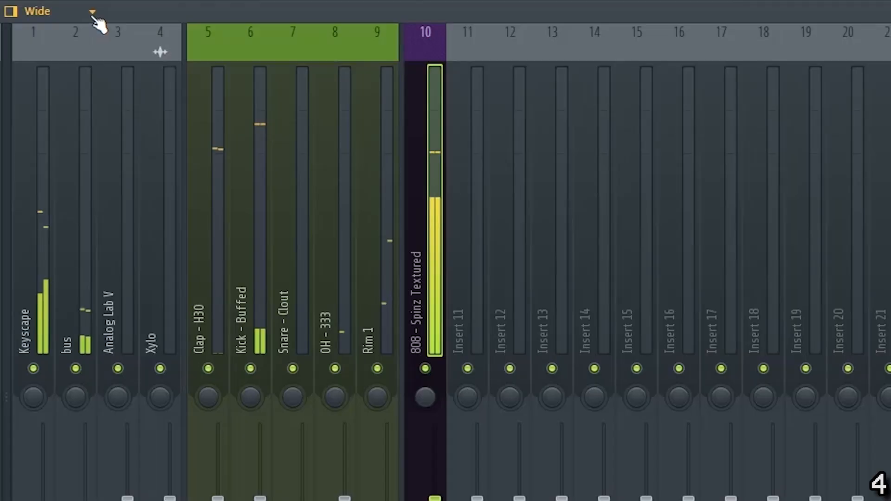
pyautogui.click(93, 11)
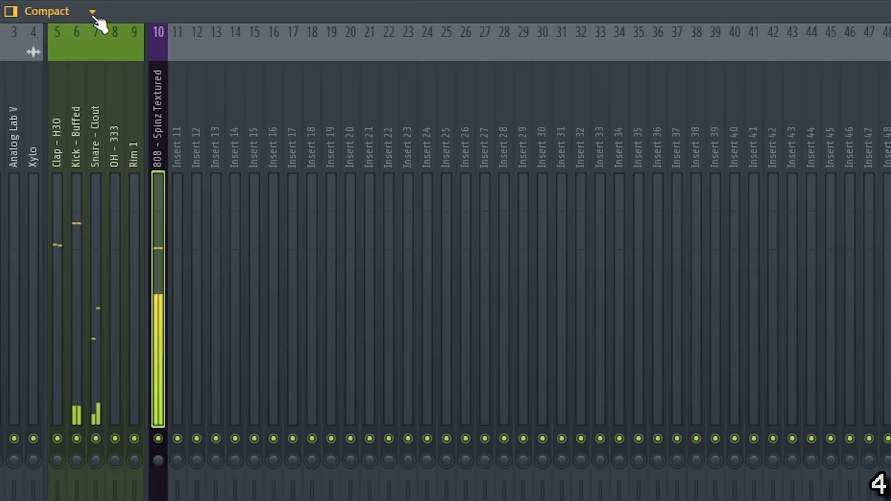
pyautogui.click(93, 11)
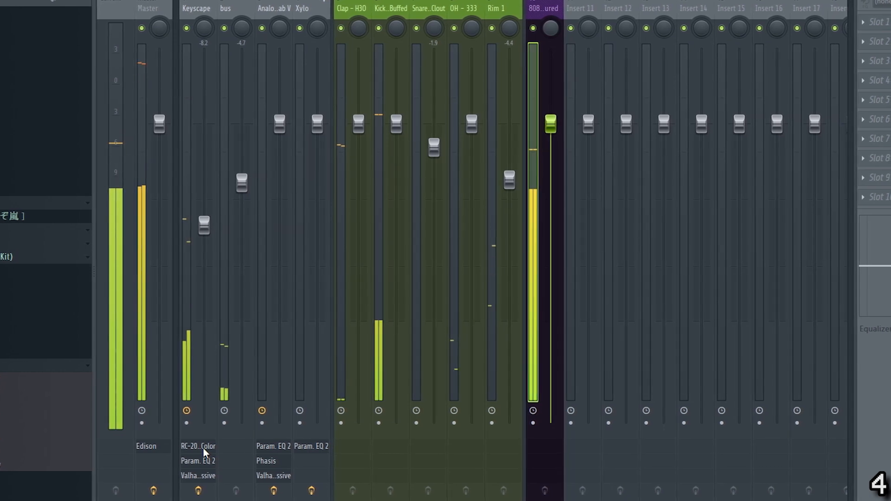
pyautogui.click(197, 447)
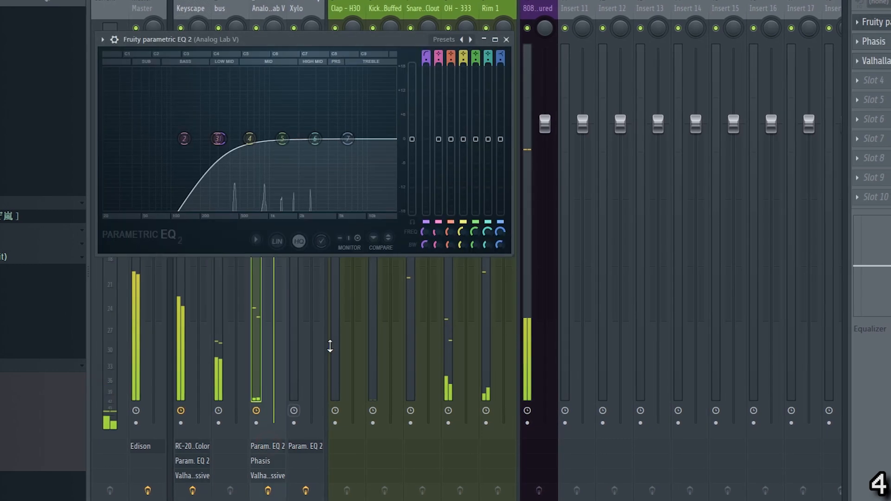
pyautogui.click(505, 39)
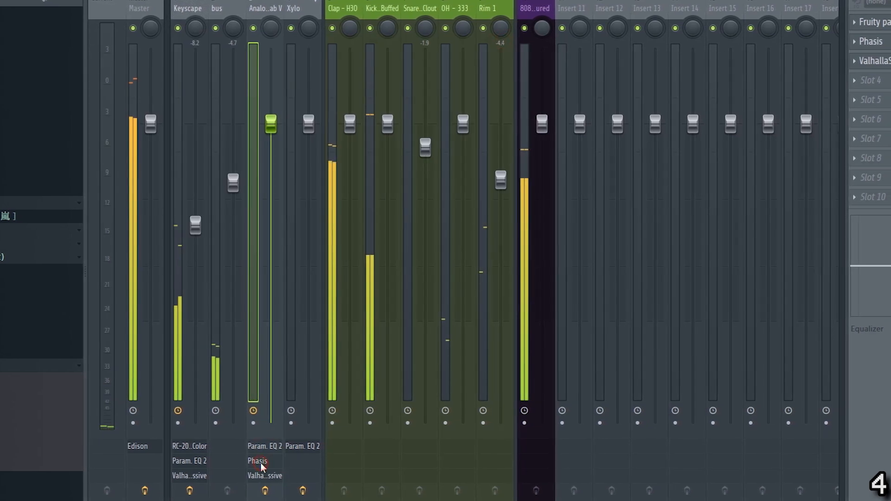
pyautogui.click(96, 15)
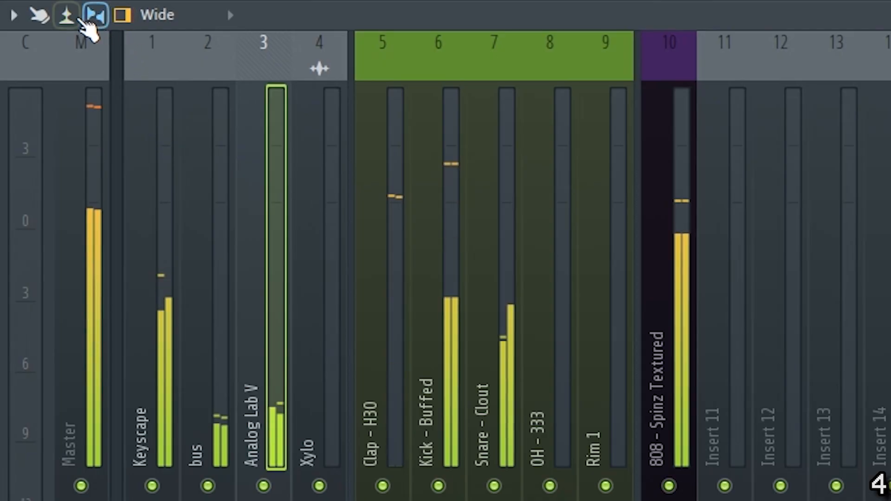
pyautogui.click(64, 15)
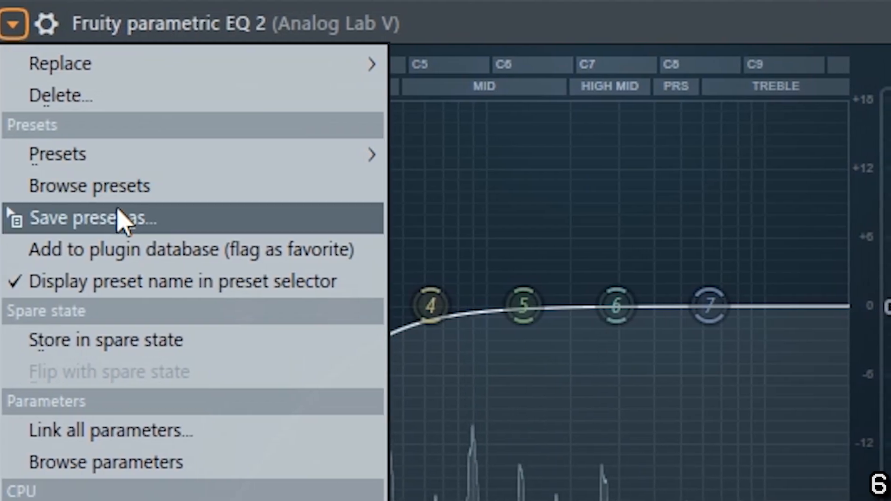
# Save the Fruity Parametric EQ 2 settings on Analog Lab V as a preset
pyautogui.click(94, 217)
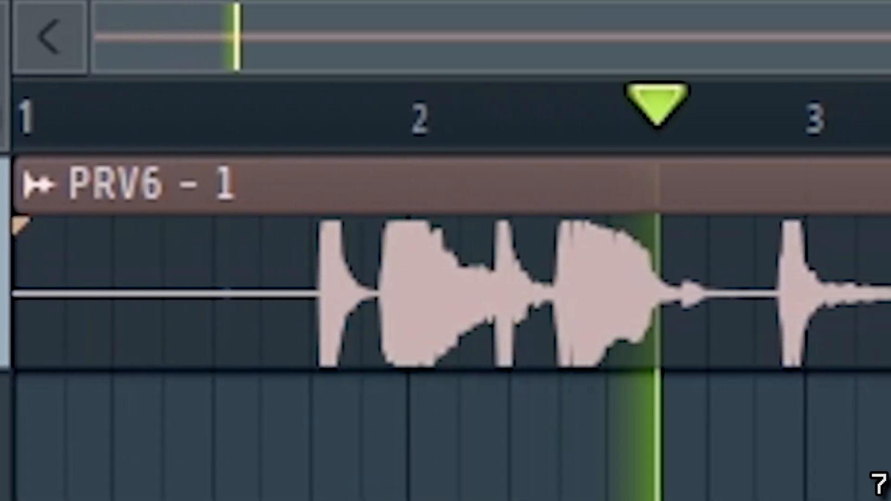
# Render the selection so the PRV6 - 1 audio clip lands on the first playlist track at bar 1
pyautogui.click(246, 33)
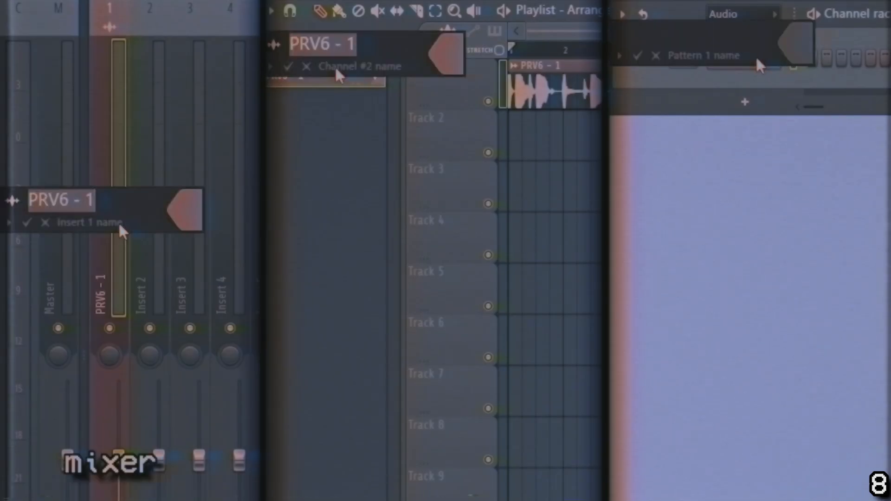
# Name the mixer insert, channel and pattern all PRV6 - 1
pyautogui.write('samp')
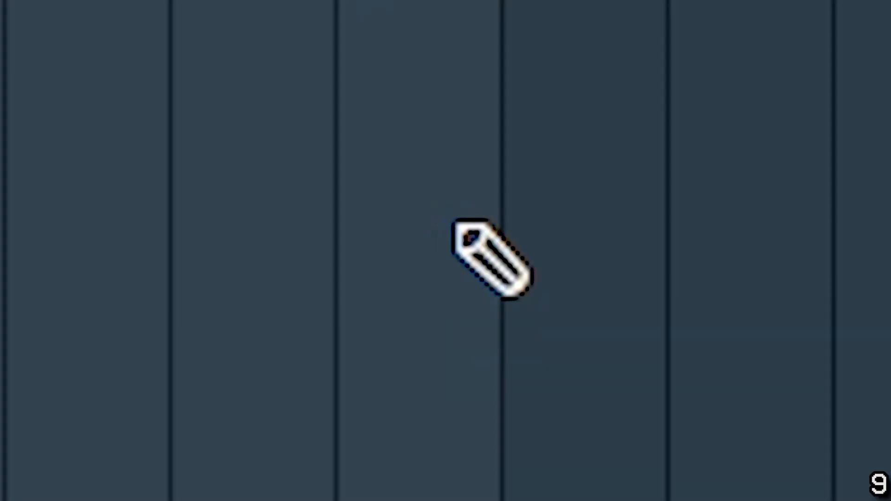
pyautogui.rightClick(490, 259)
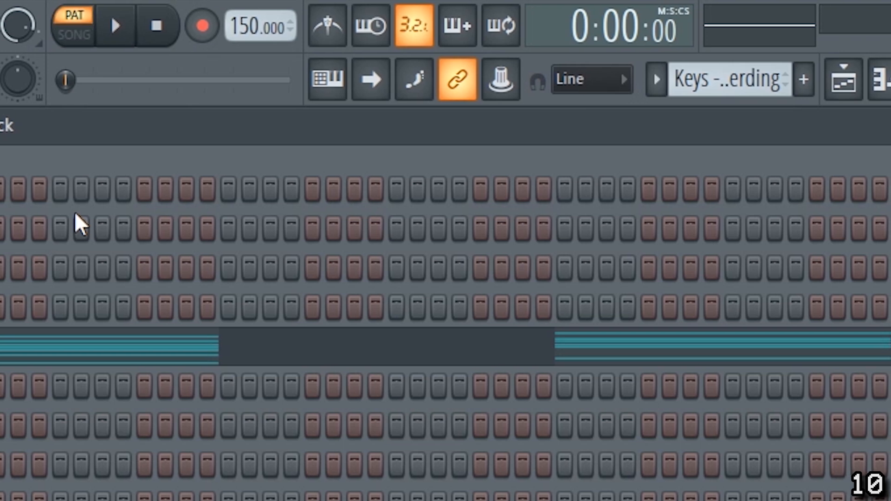
# Select all clips and patterns in the Playlist with Ctrl+A, then deselect
pyautogui.click(117, 26)
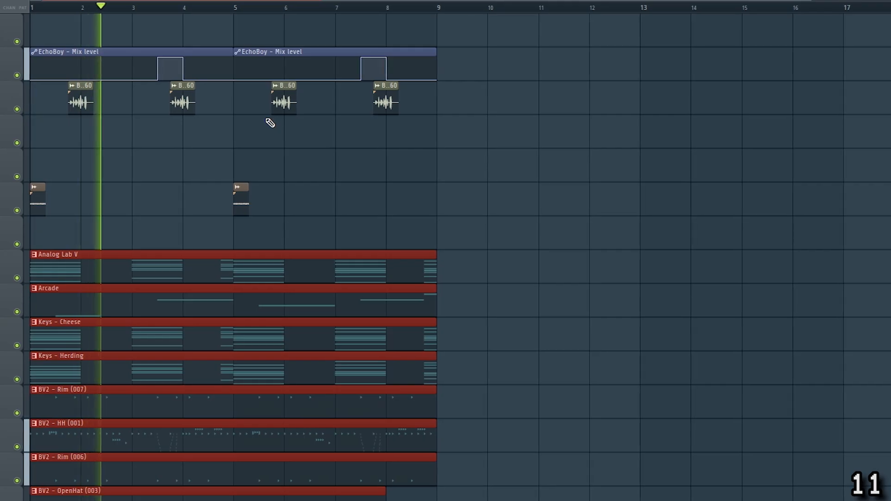
pyautogui.press('ctrl+a')
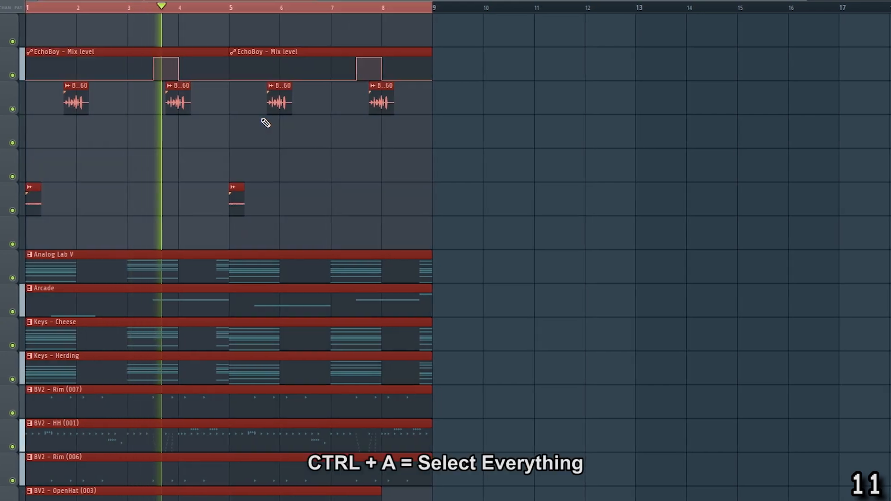
pyautogui.press('ctrl+d')
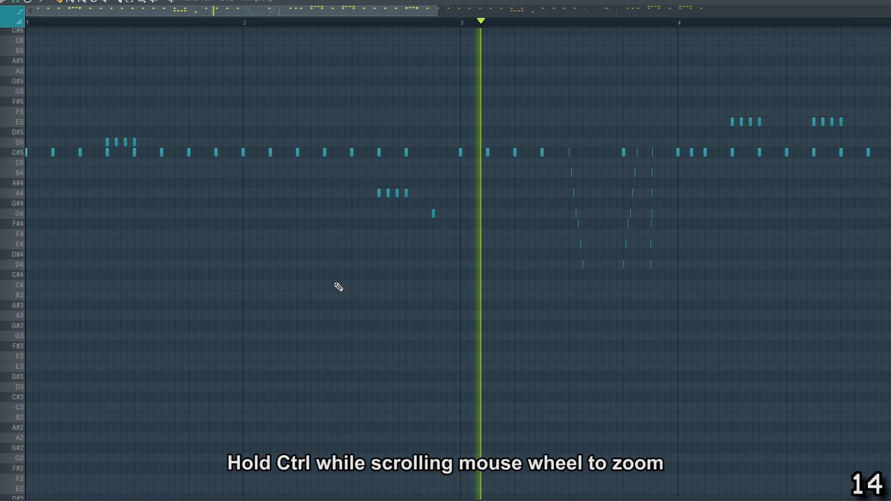
pyautogui.scroll(-3)
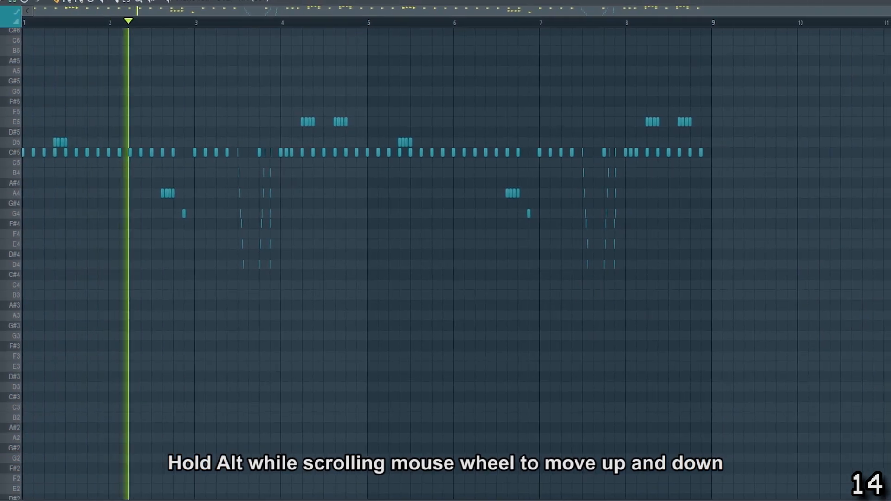
pyautogui.scroll(-3)
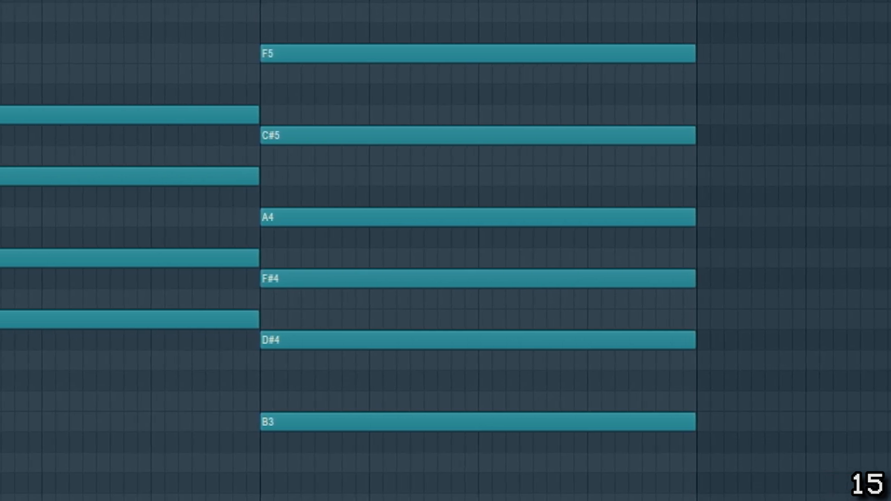
# Set the piano-roll scale root key to D
pyautogui.click(345, 163)
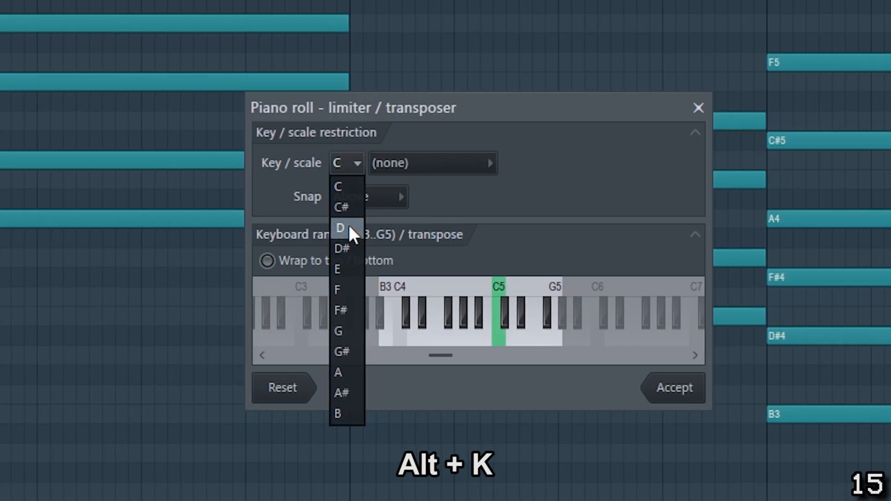
pyautogui.click(339, 228)
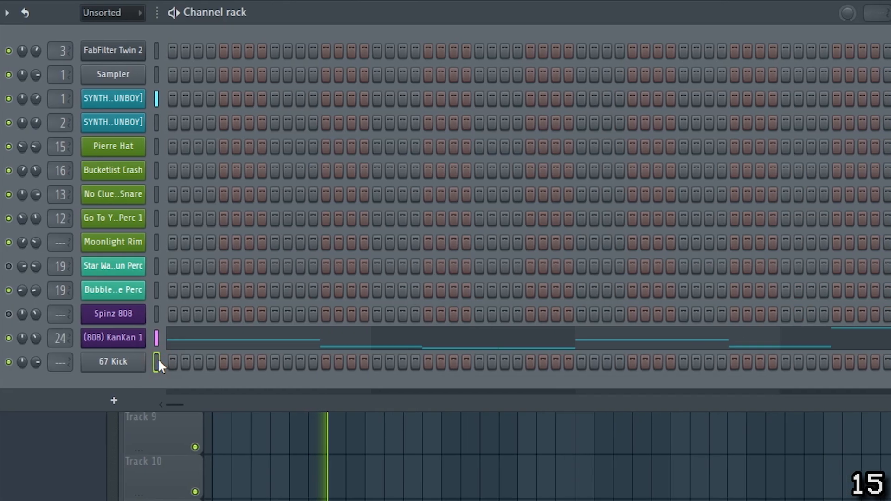
# Strumize the chords with a raised Start Time strength and accept the result
pyautogui.doubleClick(112, 361)
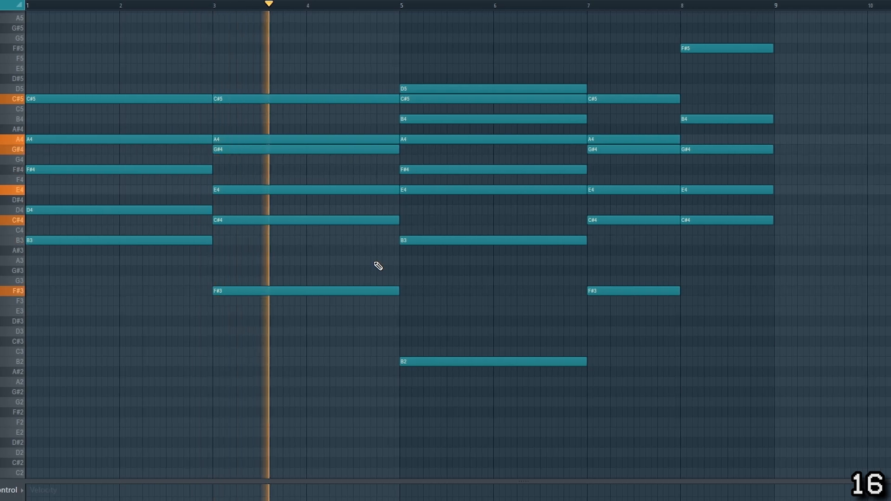
pyautogui.press('alt+s')
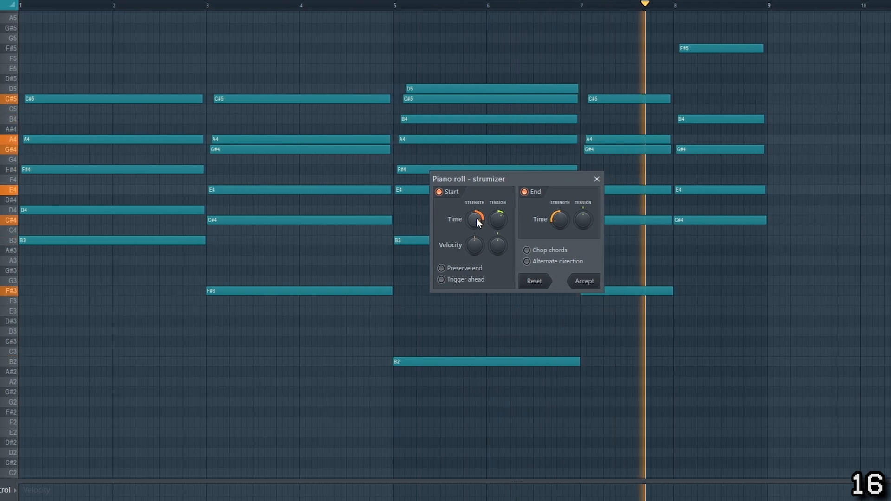
pyautogui.click(525, 262)
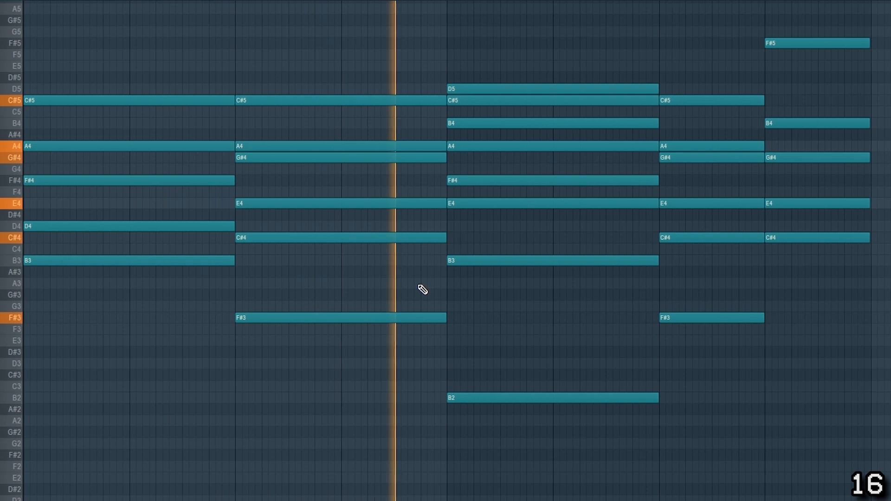
# Offset selected chord notes in time with Shift+M, then bring up the WAV export for the pattern
pyautogui.press('shift+m')
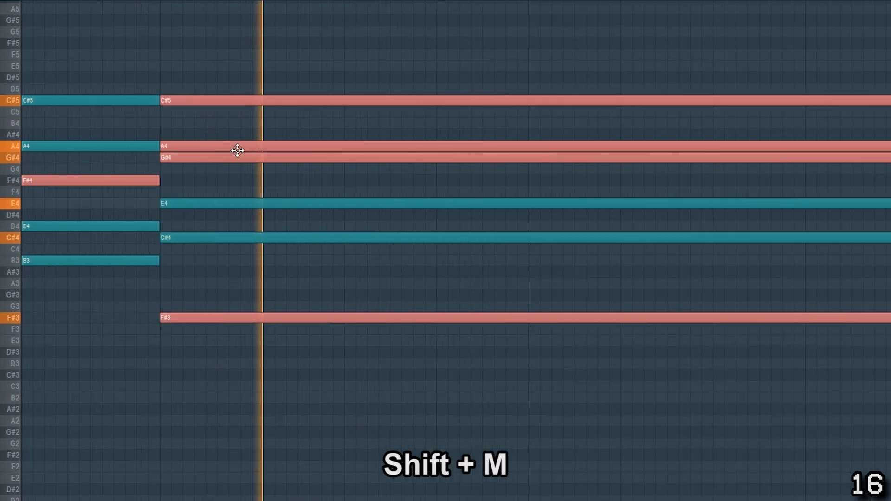
pyautogui.hscroll(3)
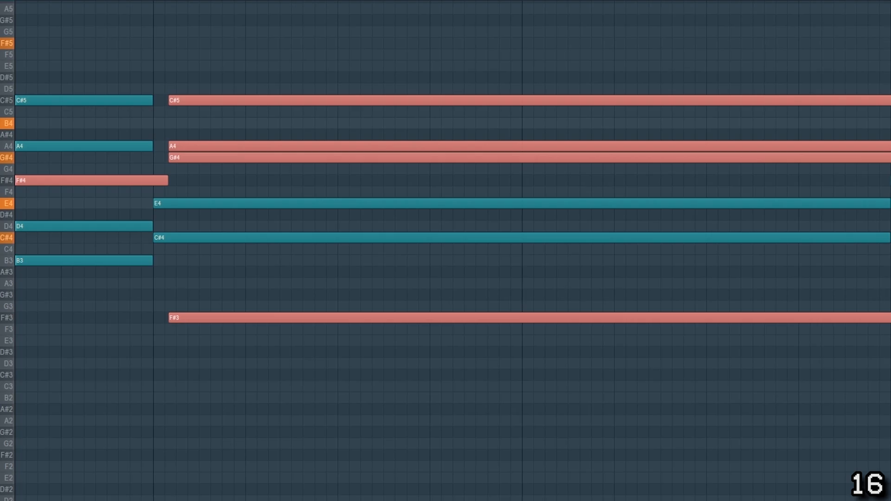
pyautogui.press('alt+r')
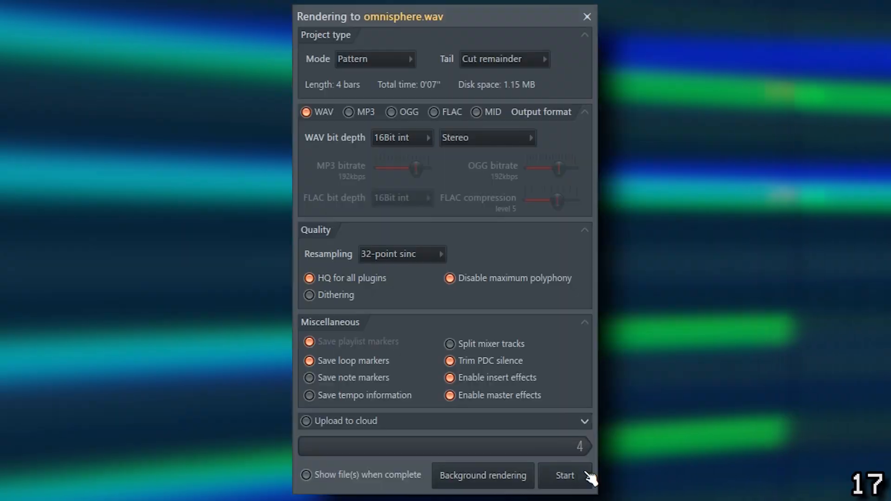
# Start rendering the 4-bar pattern to omnisphere.wav as 16-bit stereo WAV
pyautogui.click(564, 475)
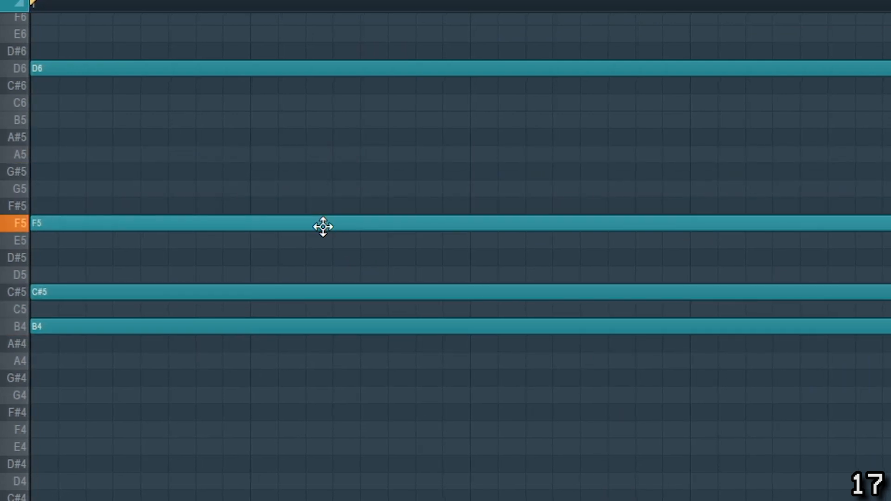
pyautogui.rightClick(322, 226)
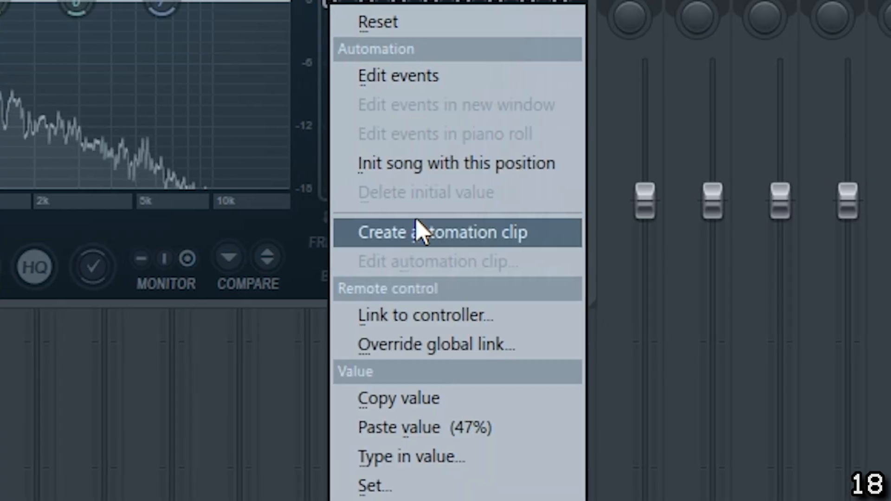
# Create the Param. EQ 2 master main-level automation clip and drag its points into a rising curve
pyautogui.click(433, 232)
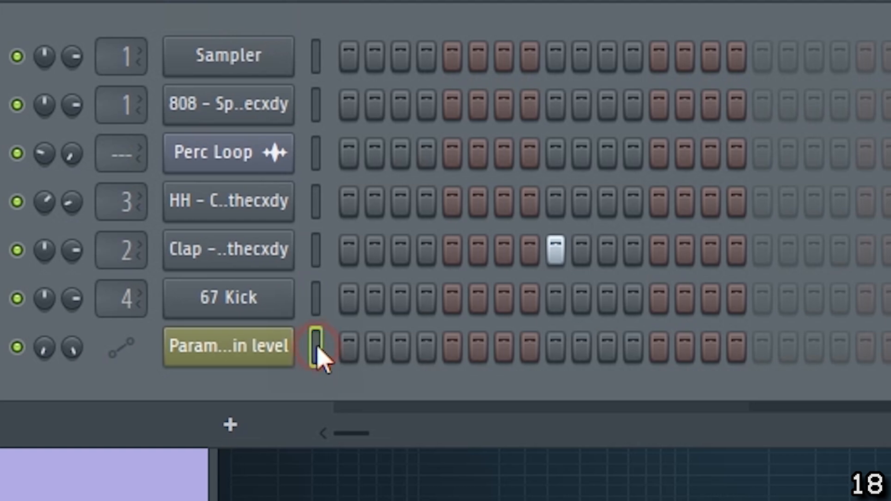
pyautogui.click(311, 346)
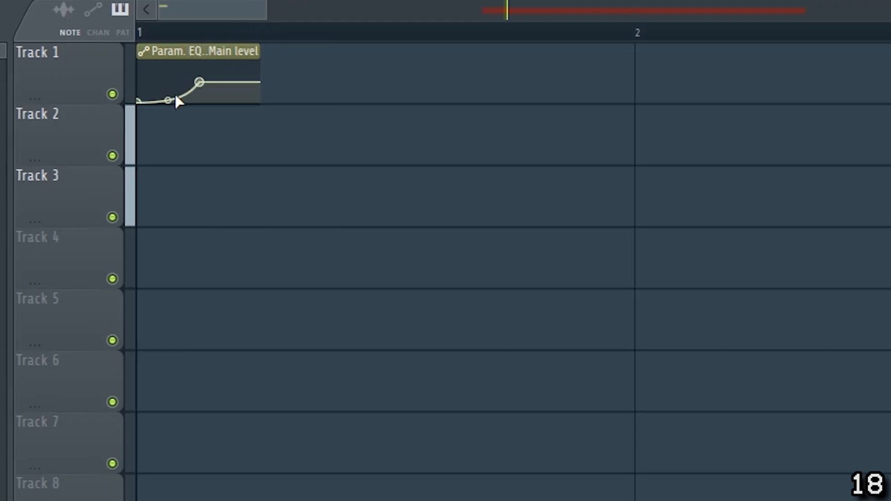
pyautogui.moveTo(168, 100); pyautogui.dragTo(161, 89)
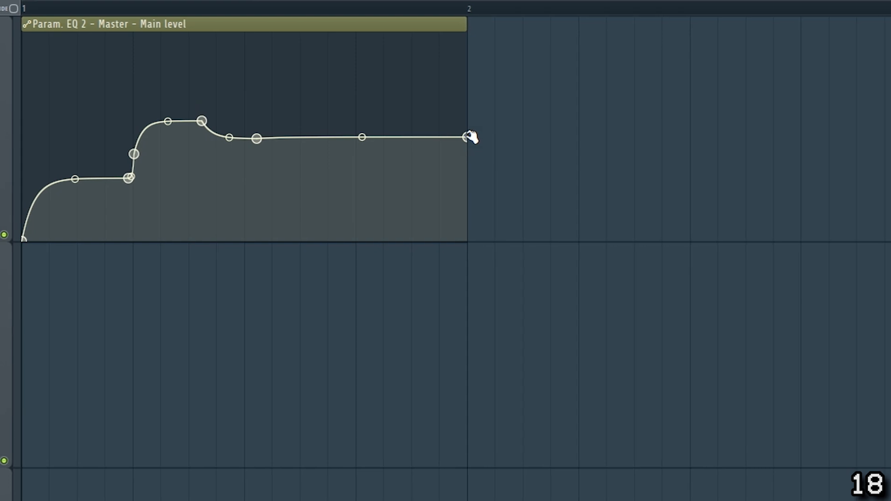
pyautogui.moveTo(471, 136); pyautogui.dragTo(313, 75)
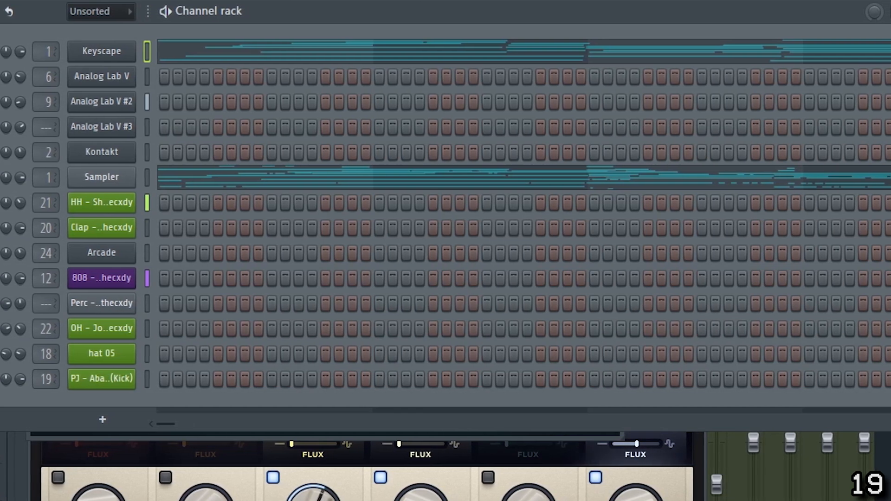
# Run Tools > Macros > Select unused channels so every unused rack channel is selected
pyautogui.scroll(-3)
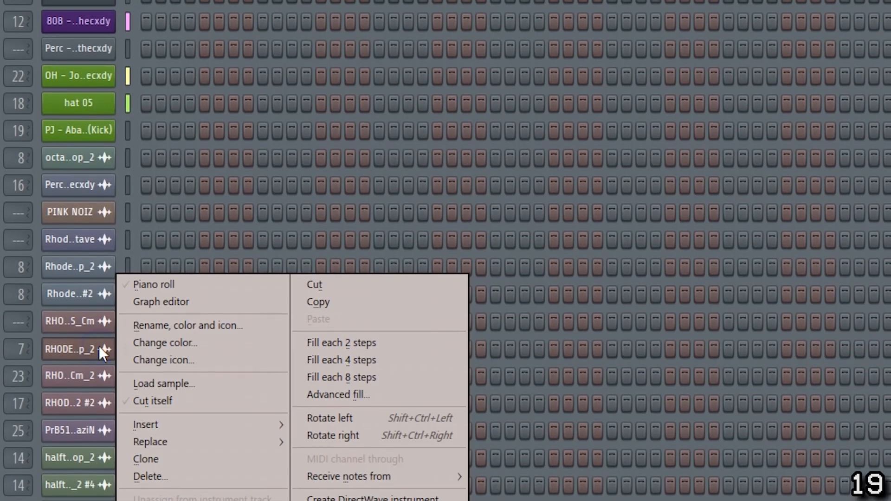
pyautogui.click(483, 127)
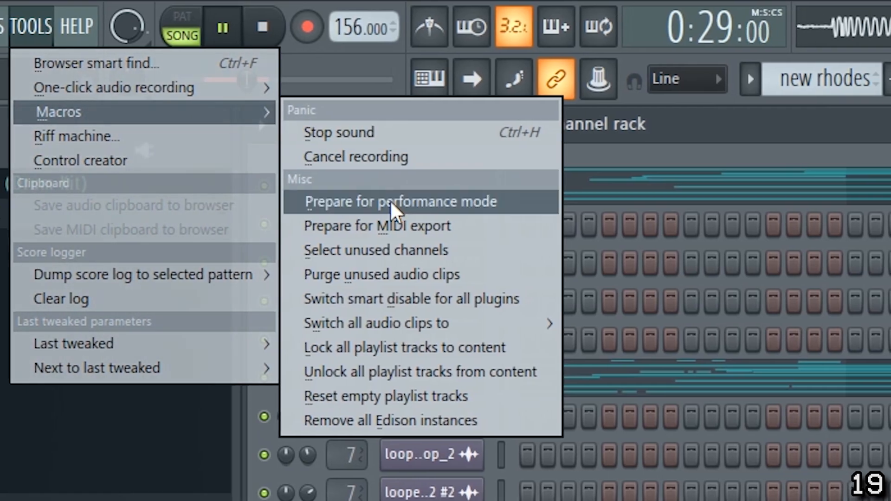
pyautogui.moveTo(374, 250)
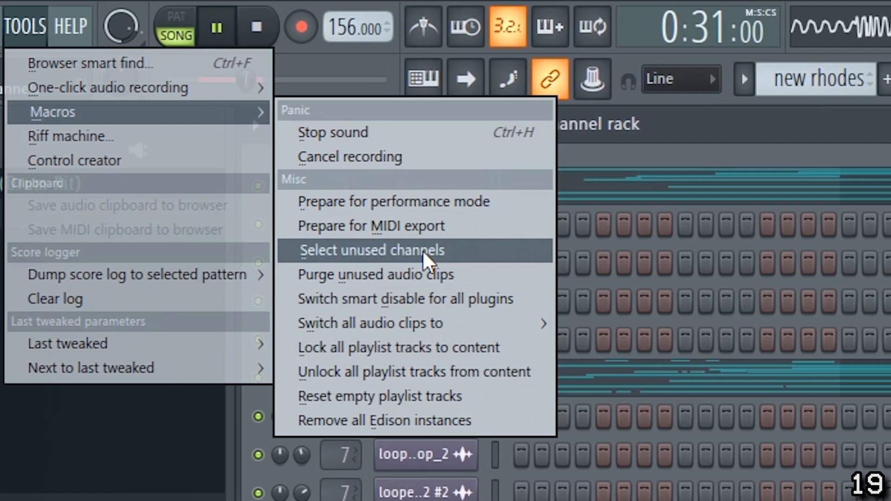
pyautogui.click(371, 250)
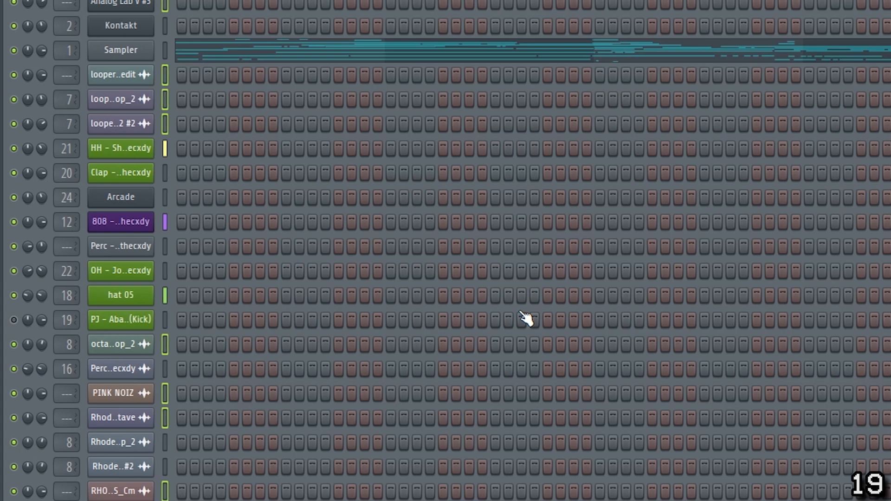
pyautogui.scroll(-3)
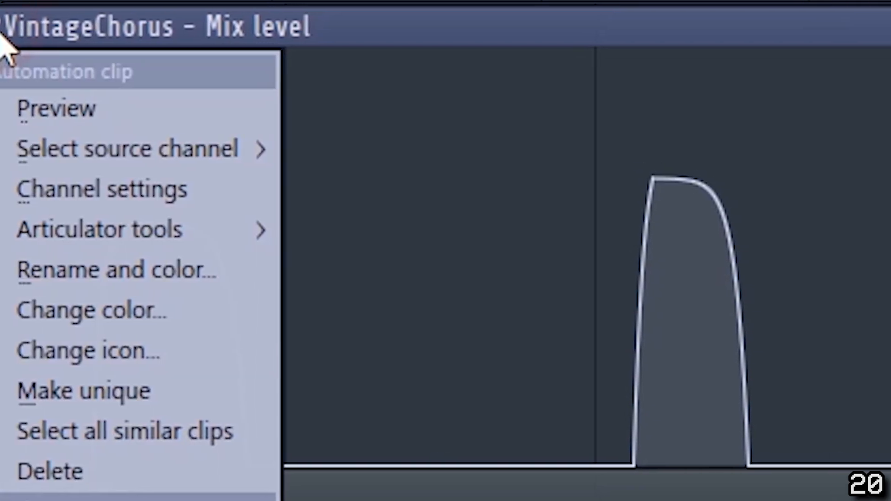
# Copy the VintageChorus mix-level automation state and paste it onto the EchoBoy Mix level #2 clip
pyautogui.click(372, 231)
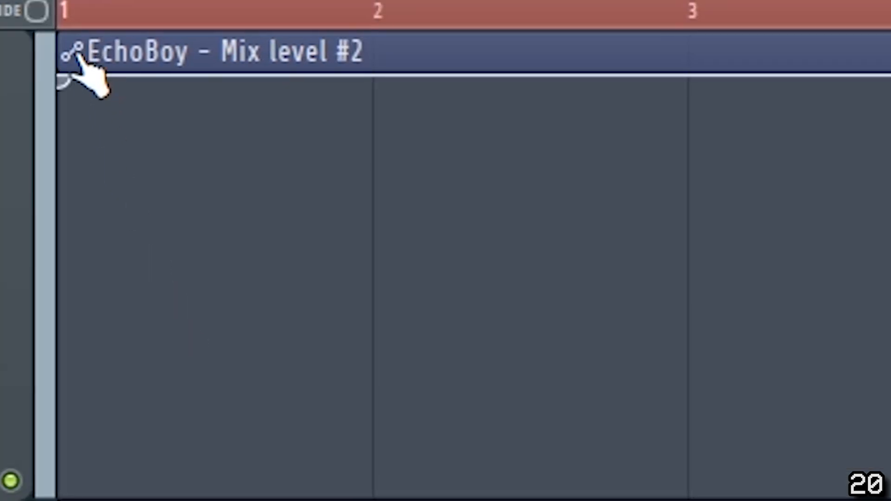
pyautogui.rightClick(80, 51)
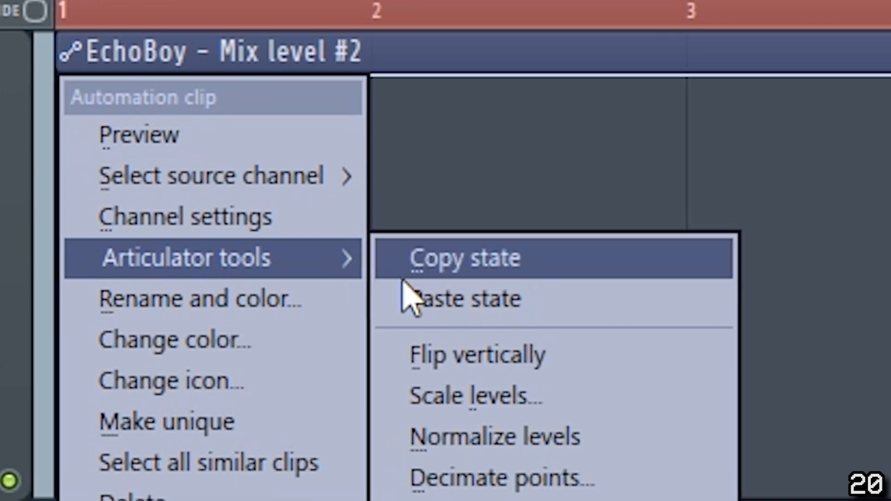
pyautogui.click(463, 258)
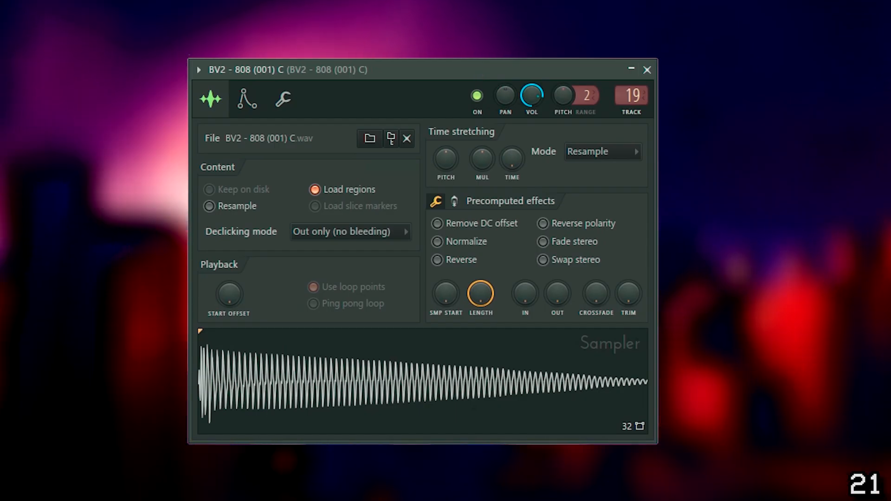
pyautogui.moveTo(817, 106)
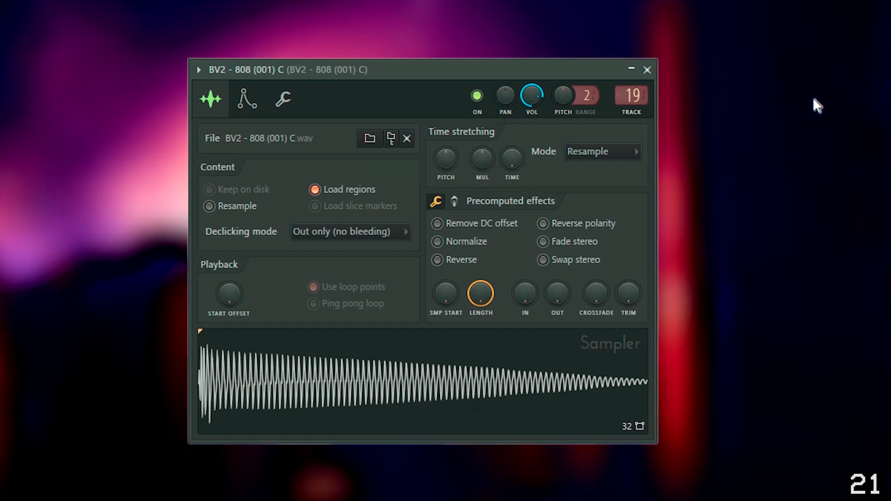
pyautogui.moveTo(742, 129)
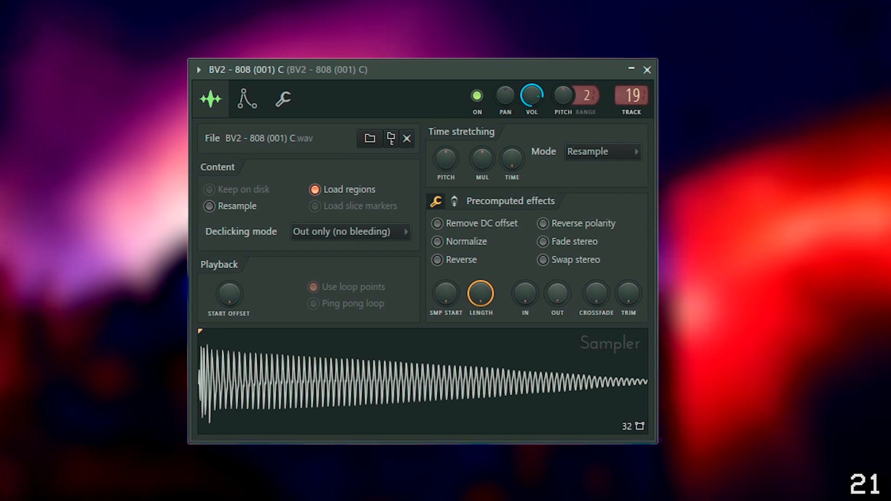
# Shorten the 808 tail with the OUT fade knob, then raise BOOST and adjust EQ on the second effects page
pyautogui.moveTo(555, 294); pyautogui.dragTo(556, 308)
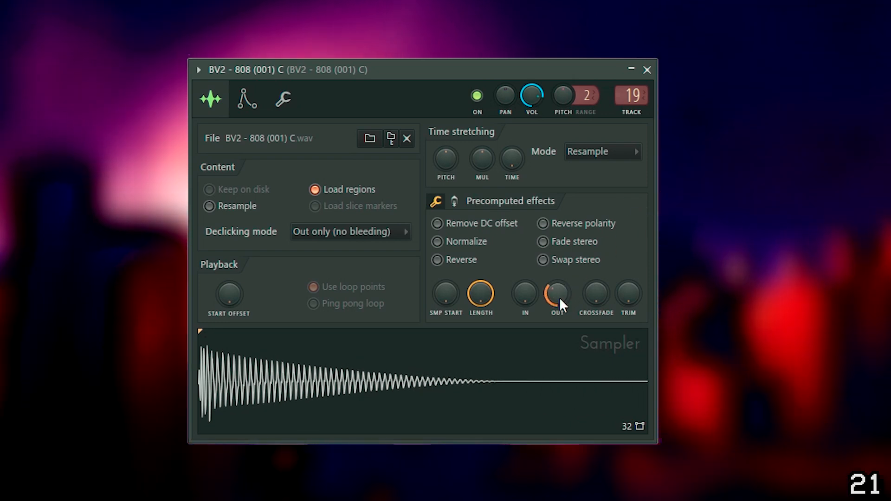
pyautogui.click(454, 201)
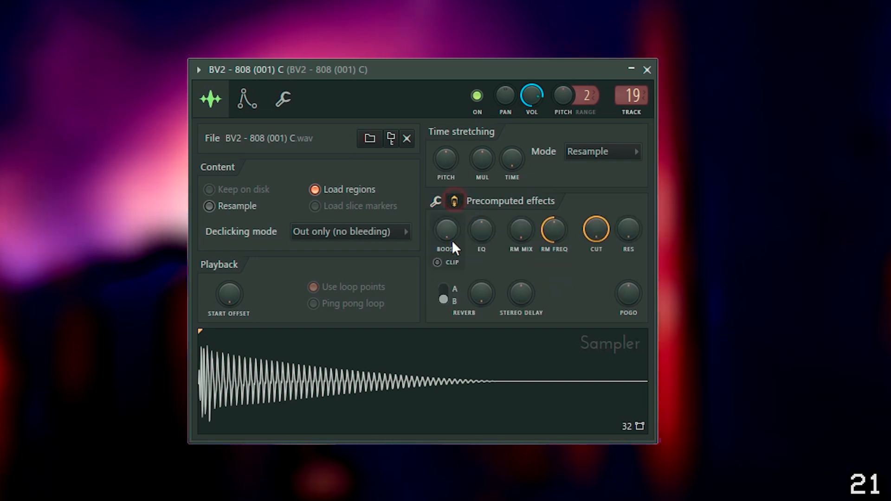
pyautogui.moveTo(446, 230); pyautogui.dragTo(447, 224)
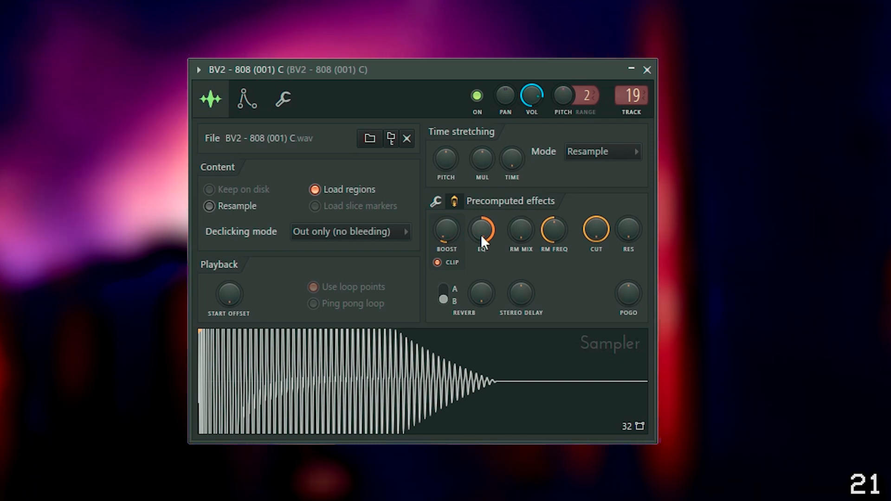
pyautogui.moveTo(482, 231); pyautogui.dragTo(482, 238)
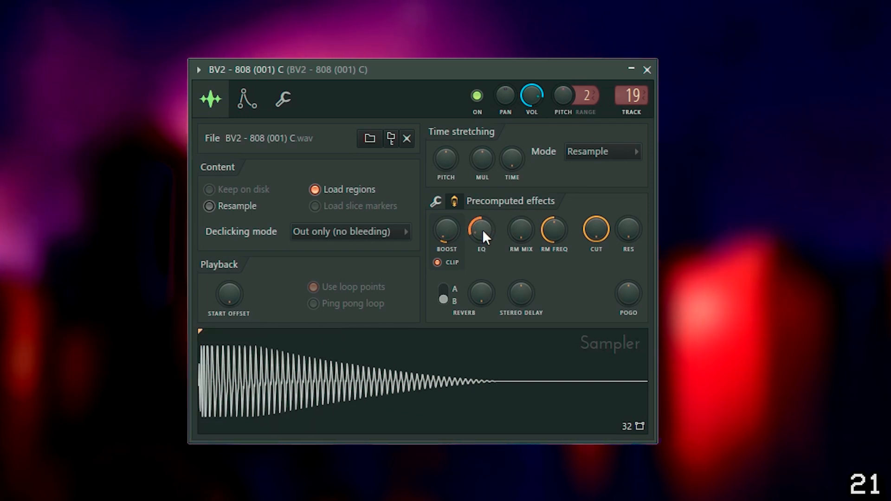